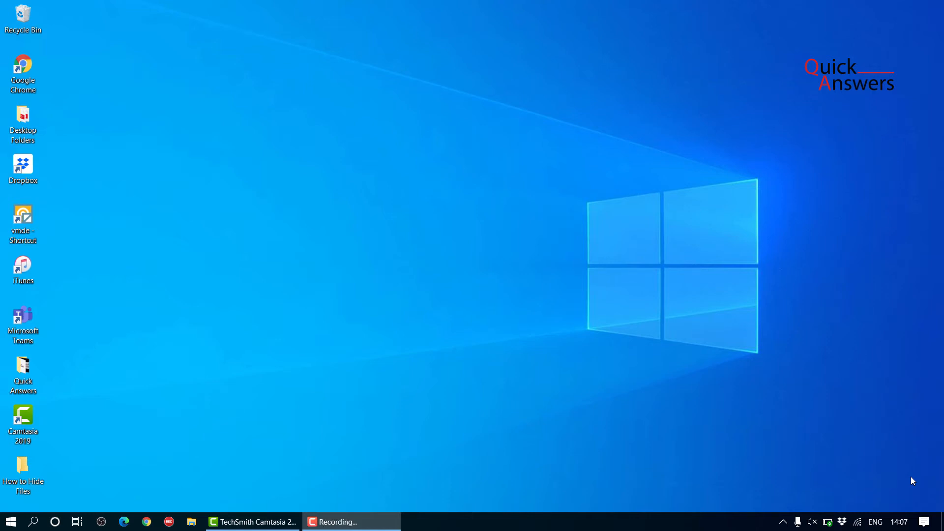
{"action": "mouse_move", "coordinate": [493, 256]}
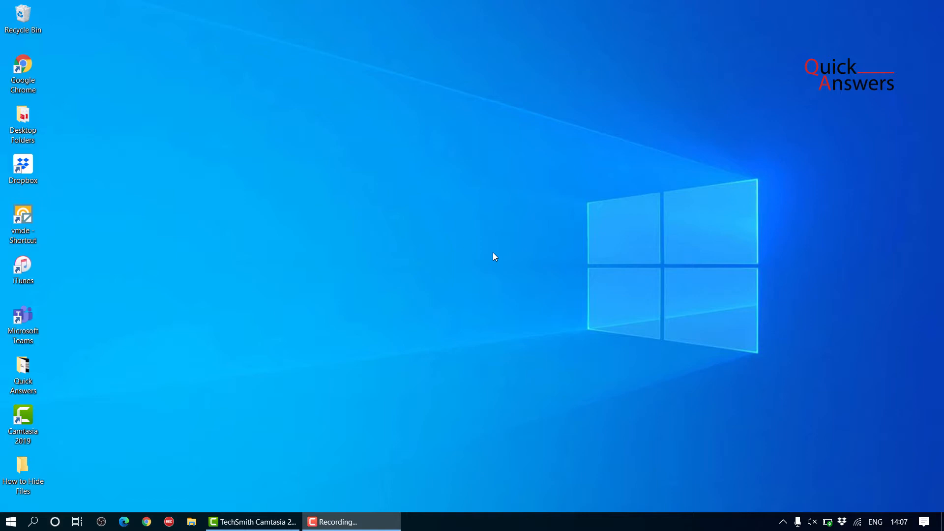
{"action": "mouse_move", "coordinate": [407, 307]}
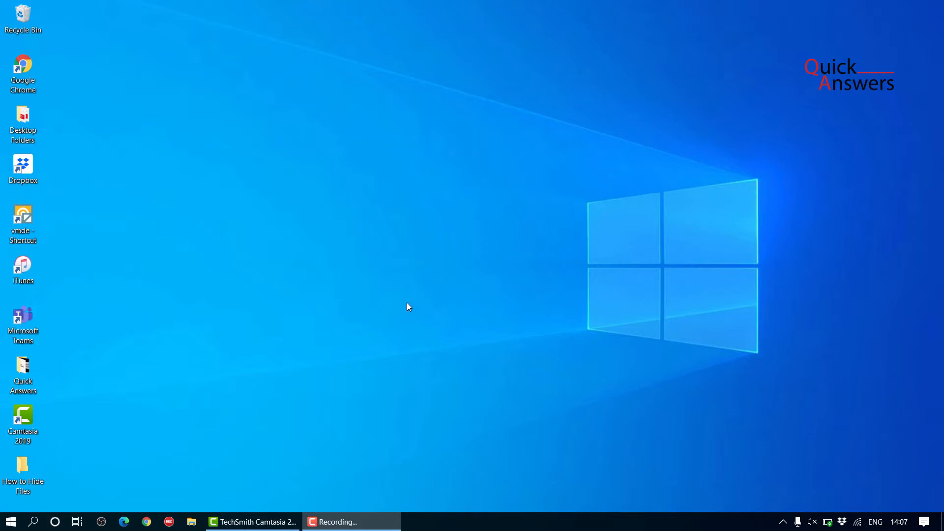
{"action": "mouse_move", "coordinate": [85, 441]}
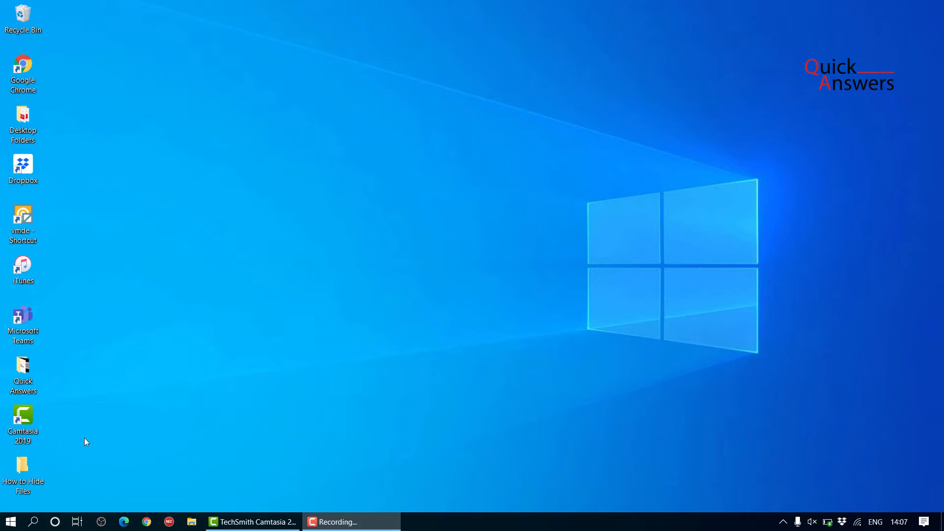
Step: Tick the Hidden attribute in the 'How to Hide Files' folder properties so it vanishes from the desktop
{"action": "left_click", "coordinate": [23, 470]}
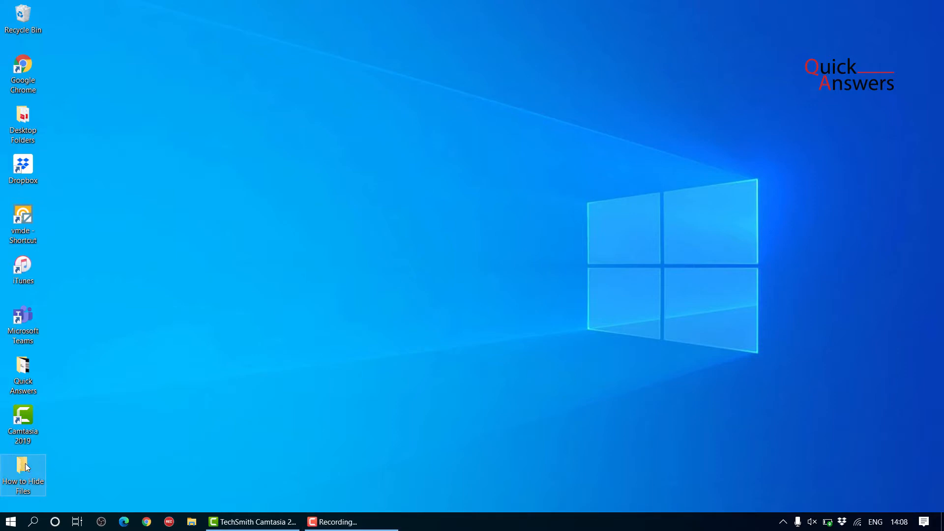
{"action": "mouse_move", "coordinate": [22, 470]}
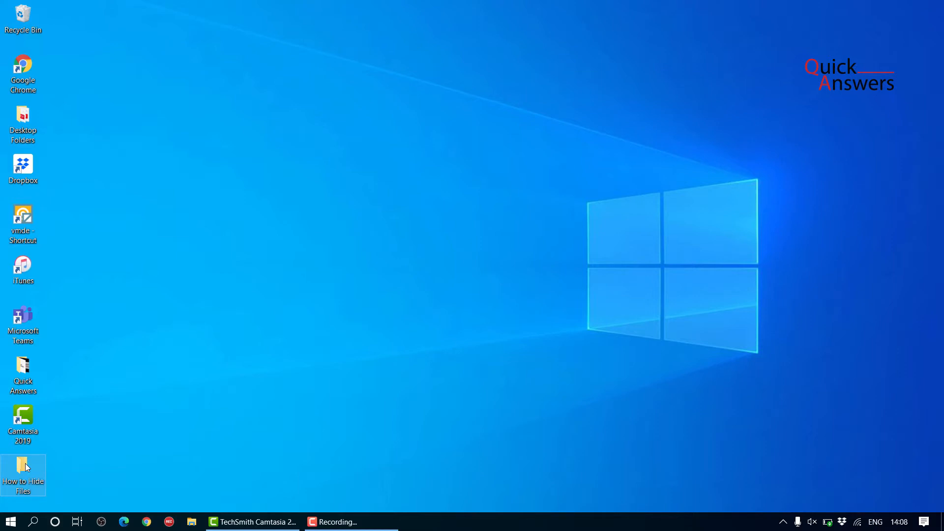
{"action": "right_click", "coordinate": [22, 473]}
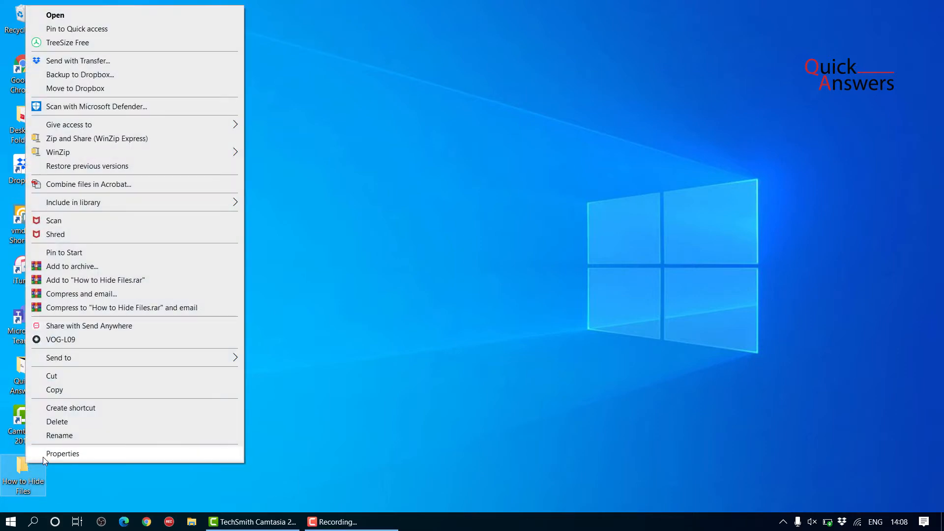
{"action": "left_click", "coordinate": [63, 453]}
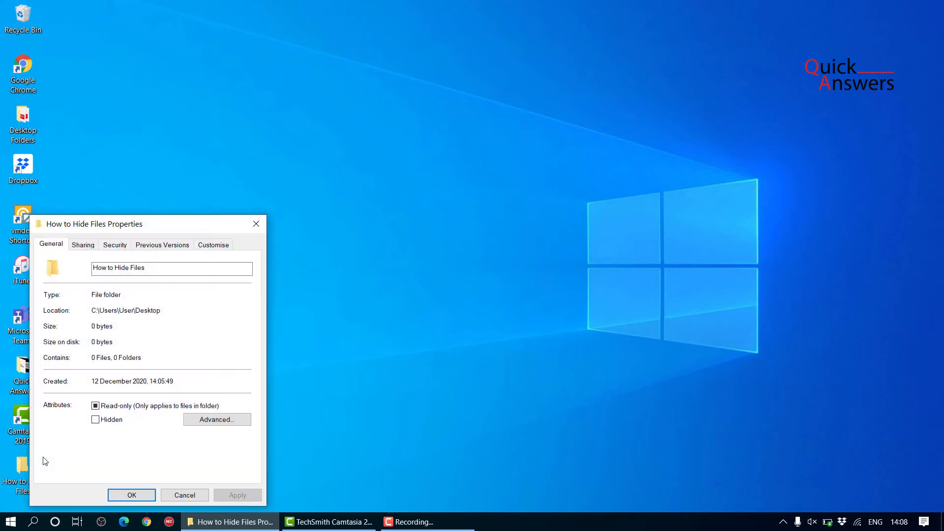
{"action": "left_click", "coordinate": [95, 420]}
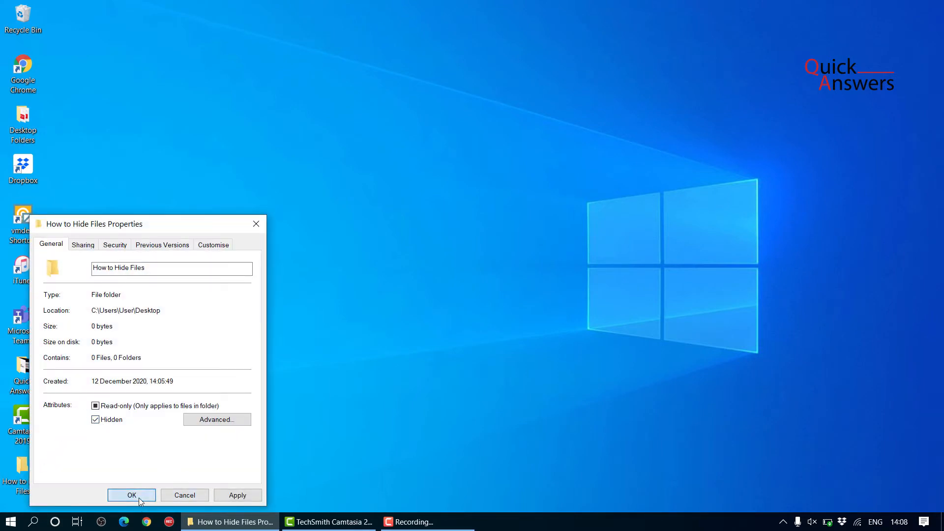
{"action": "left_click", "coordinate": [131, 495]}
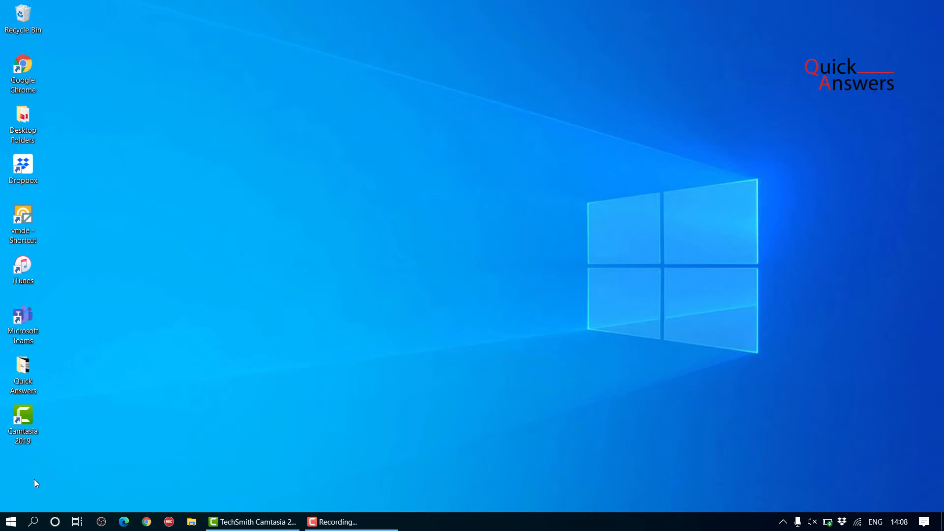
{"action": "mouse_move", "coordinate": [369, 243]}
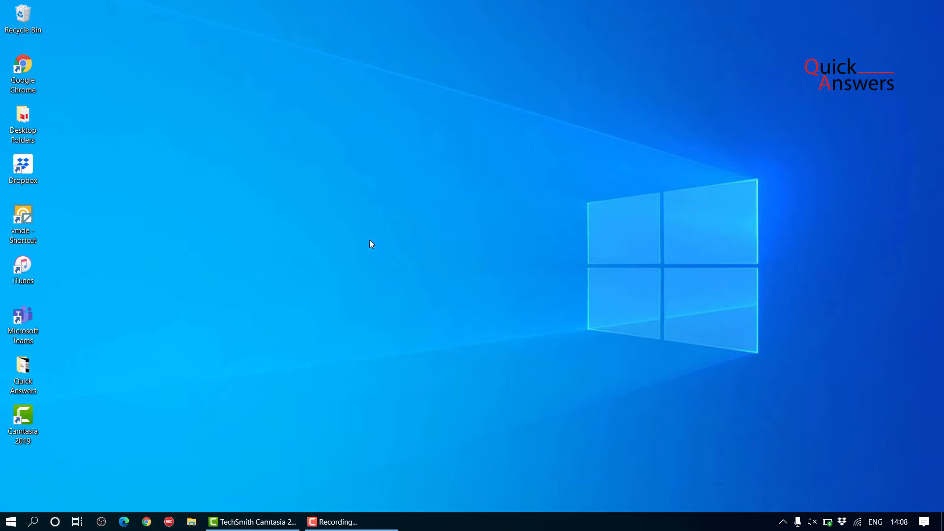
{"action": "mouse_move", "coordinate": [230, 278]}
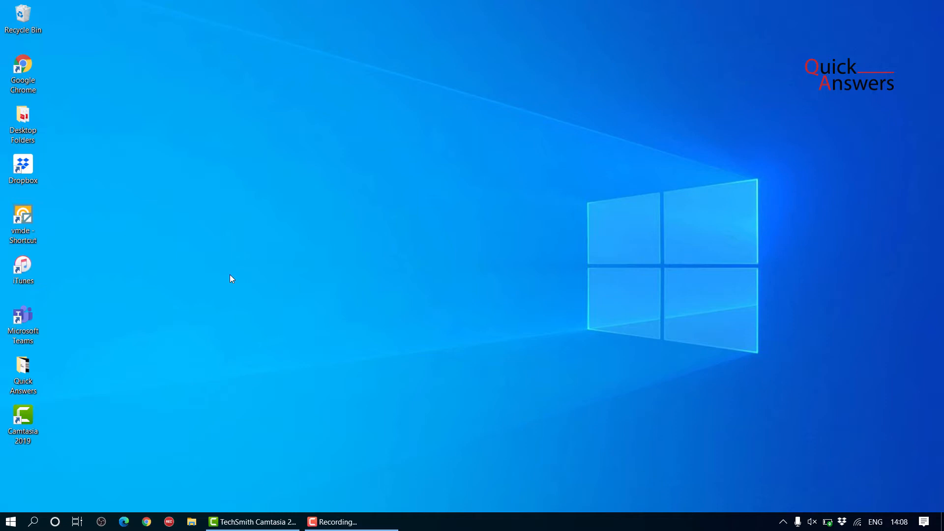
{"action": "mouse_move", "coordinate": [65, 149]}
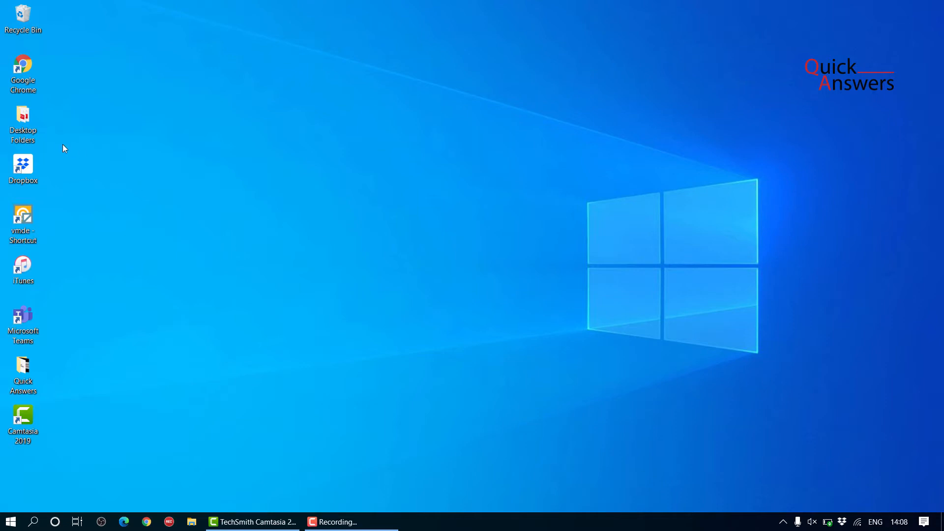
Step: Open Desktop Folders and reach Folder Options via View > Options > Change folder and search options
{"action": "left_click", "coordinate": [22, 120]}
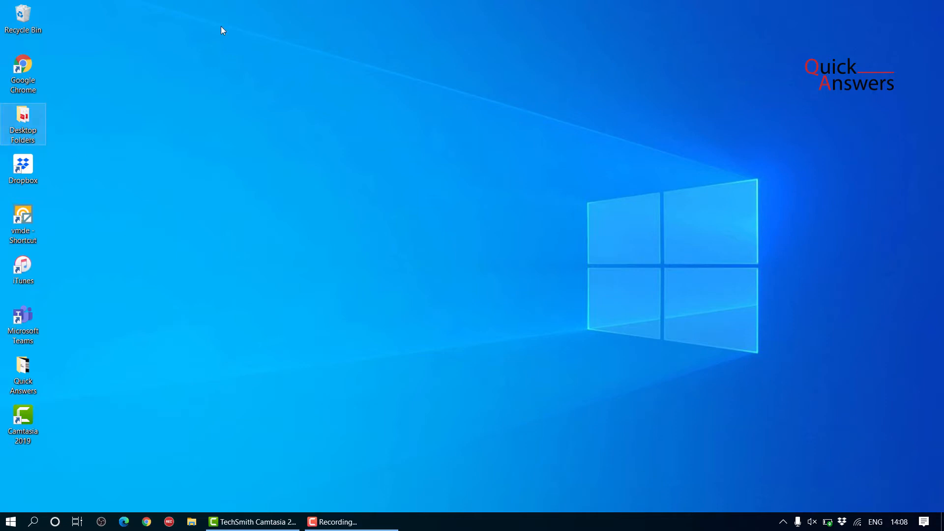
{"action": "double_click", "coordinate": [22, 124]}
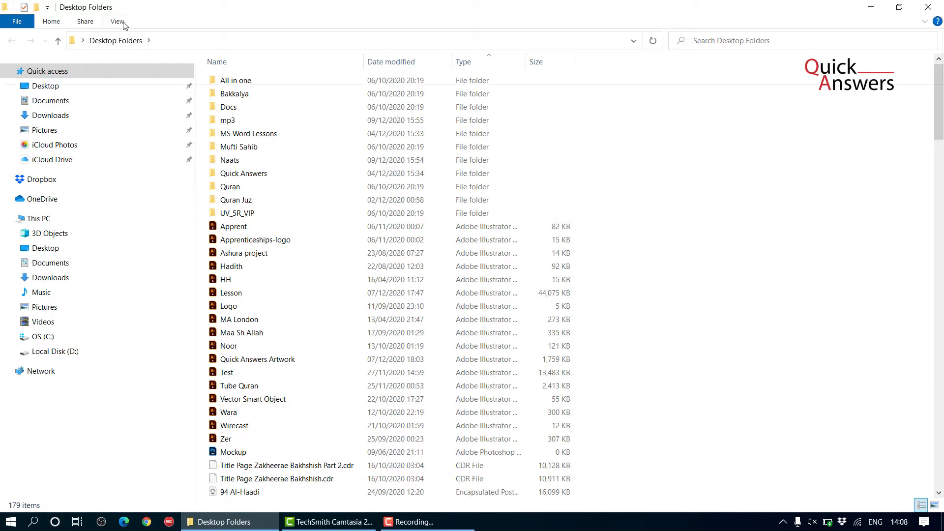
{"action": "left_click", "coordinate": [117, 20]}
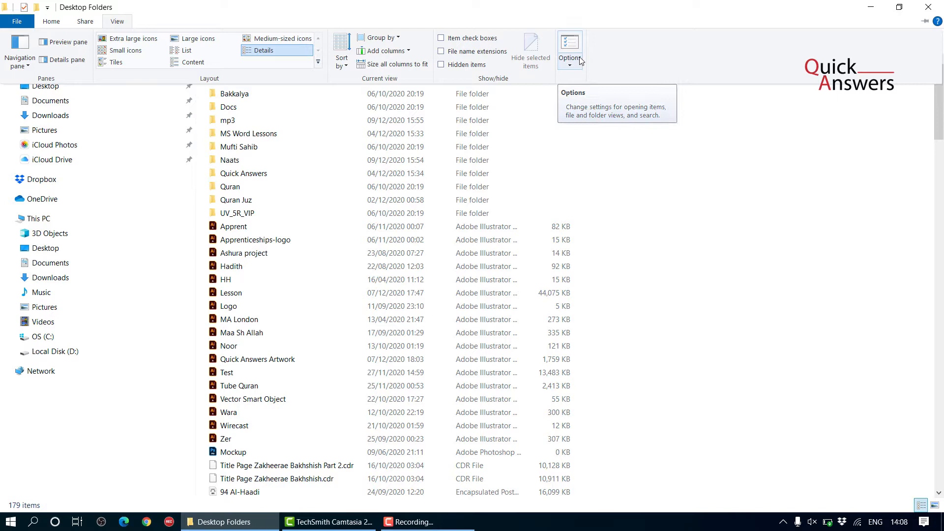
{"action": "left_click", "coordinate": [569, 65]}
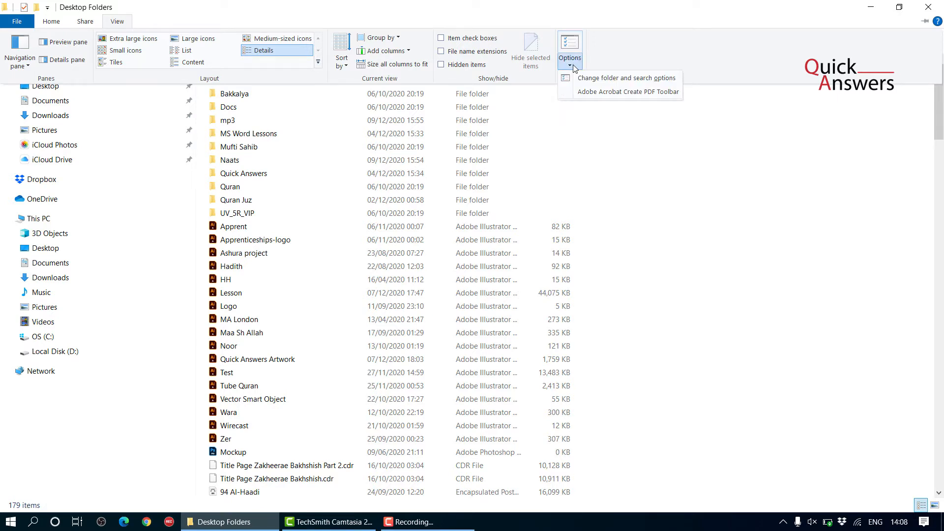
{"action": "left_click", "coordinate": [569, 58]}
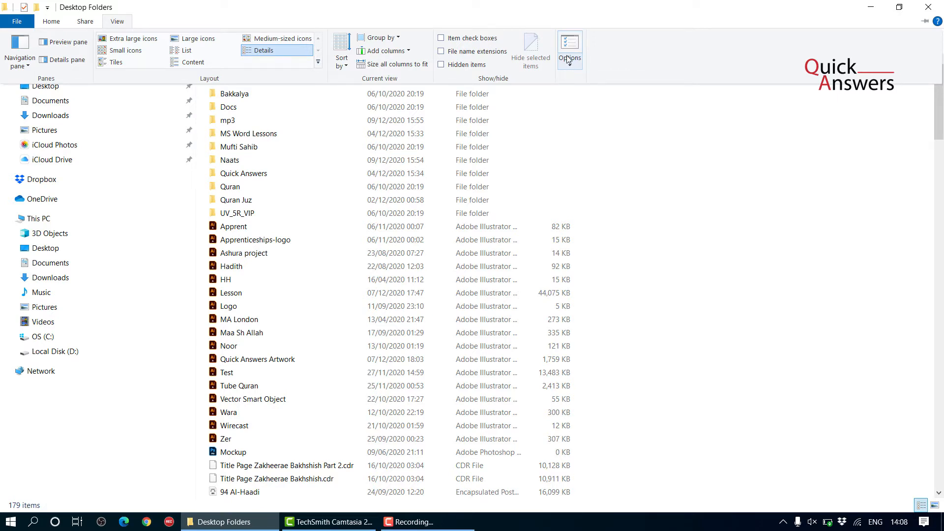
{"action": "left_click", "coordinate": [570, 48]}
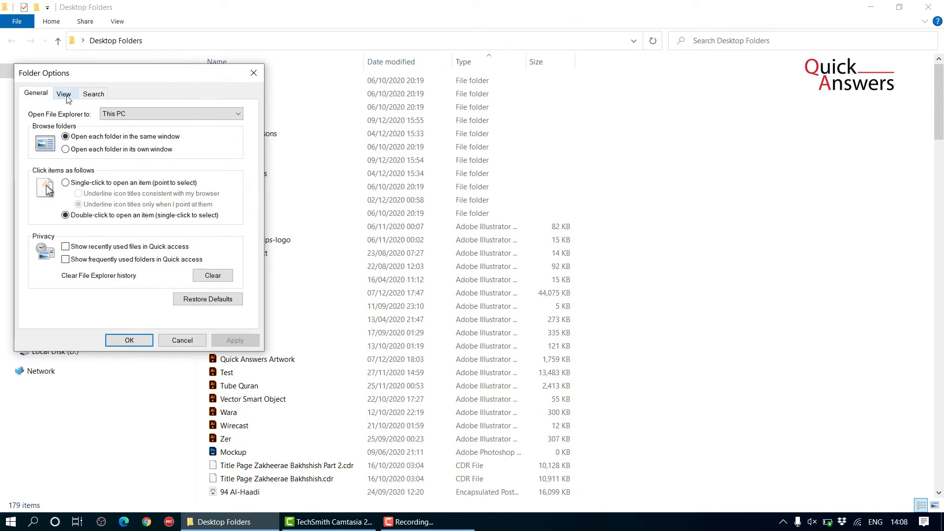
Step: On the View settings, confirm showing hidden files, folders and drives
{"action": "left_click", "coordinate": [63, 93]}
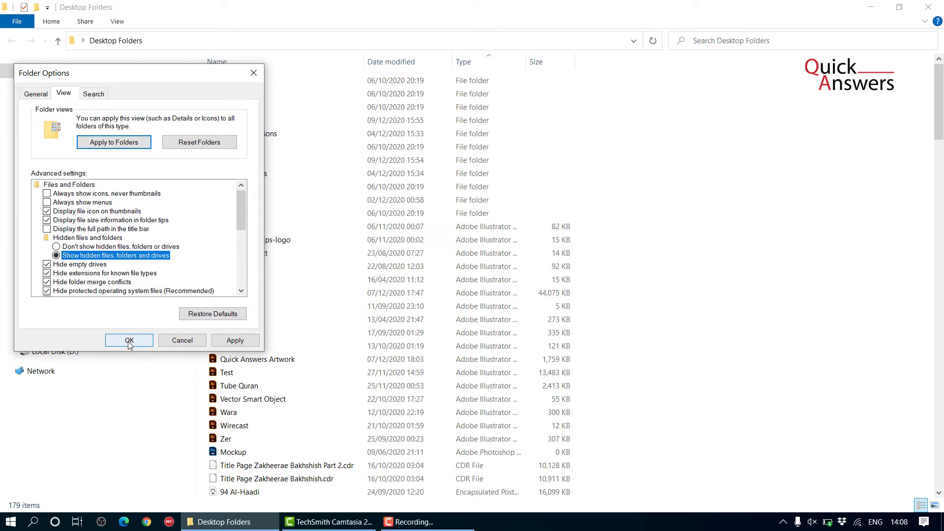
{"action": "left_click", "coordinate": [127, 340]}
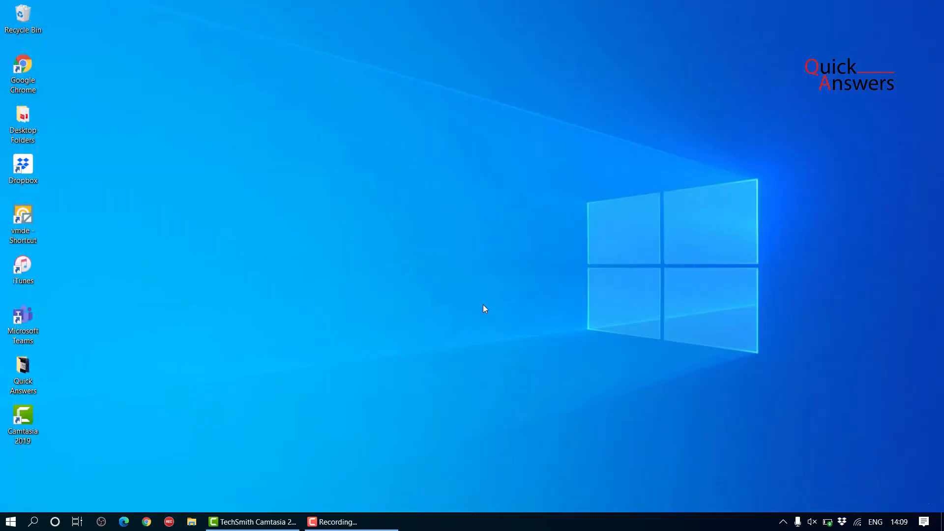
{"action": "mouse_move", "coordinate": [39, 368]}
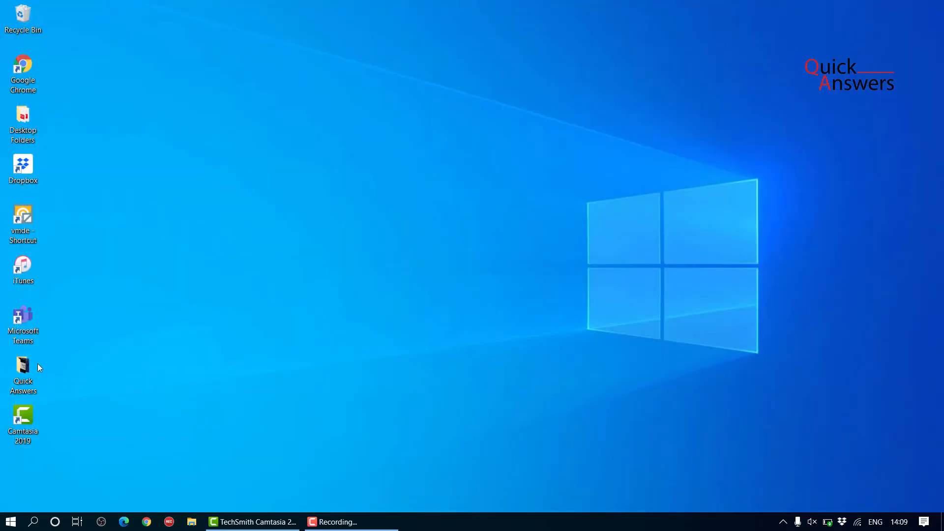
Step: Drag the Quick Answers icon up the column to sit just below Desktop Folders
{"action": "left_click", "coordinate": [23, 374]}
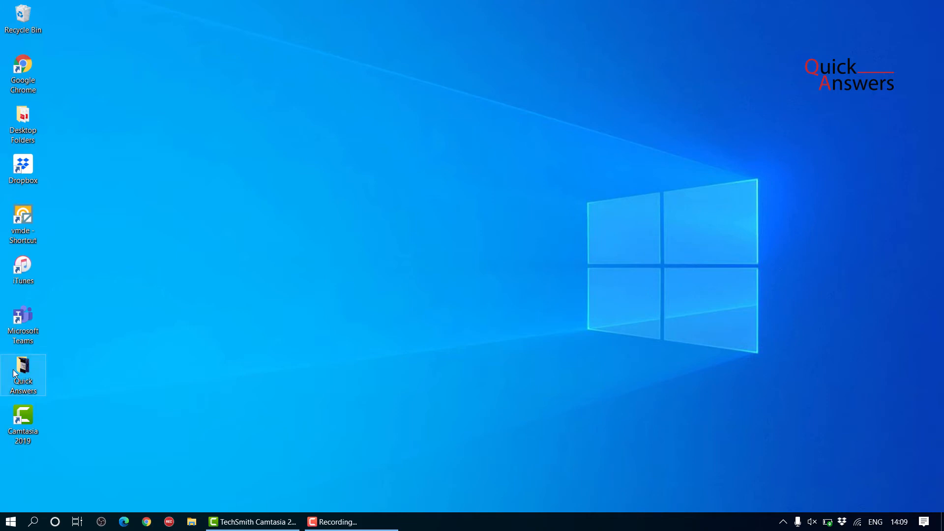
{"action": "left_click_drag", "start_coordinate": [23, 371], "coordinate": [93, 181]}
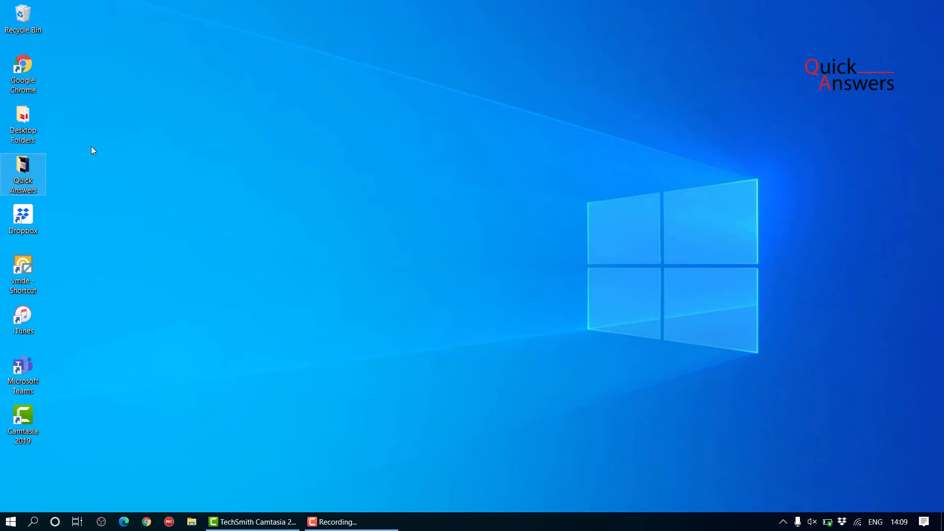
{"action": "left_click", "coordinate": [23, 123]}
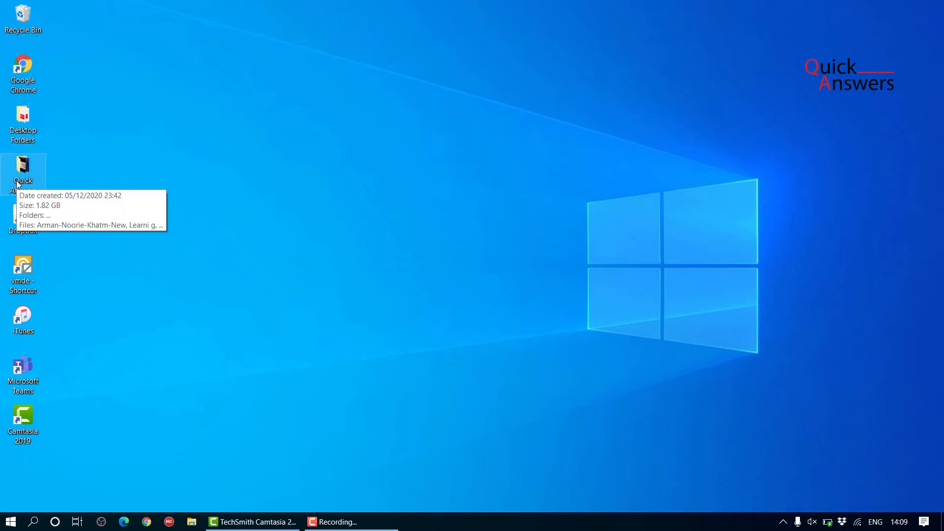
{"action": "mouse_move", "coordinate": [122, 156]}
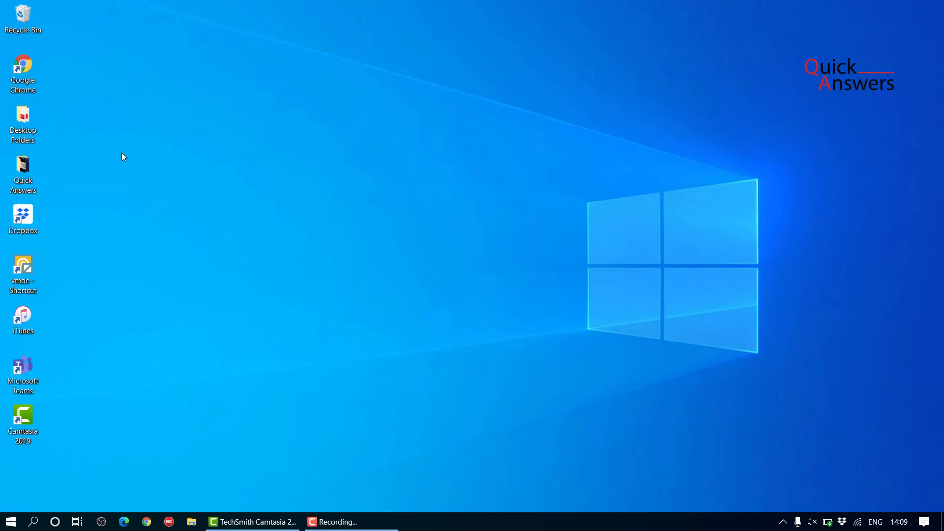
{"action": "left_click", "coordinate": [23, 117]}
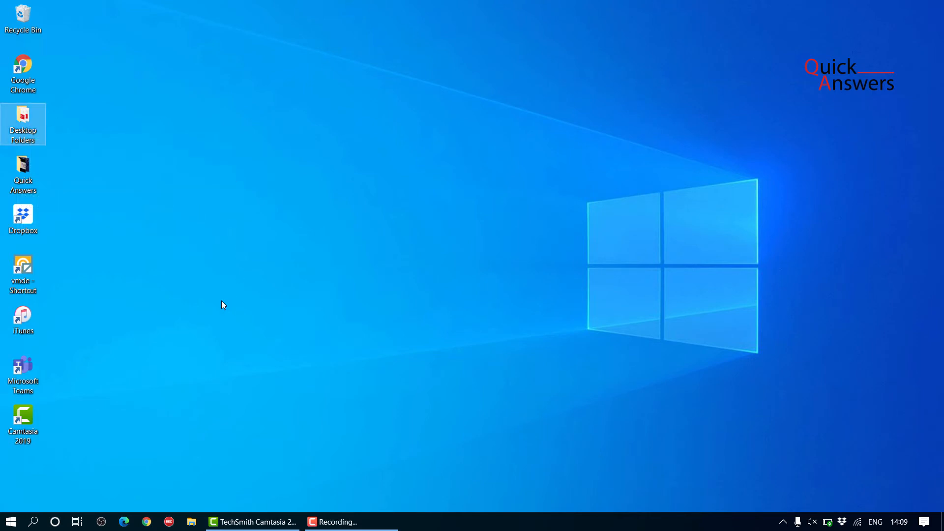
{"action": "mouse_move", "coordinate": [37, 381]}
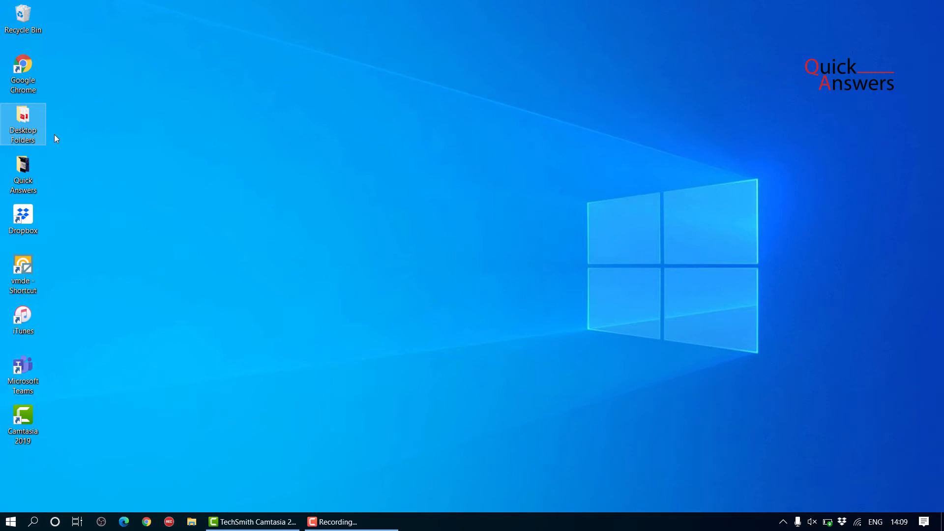
{"action": "mouse_move", "coordinate": [23, 120]}
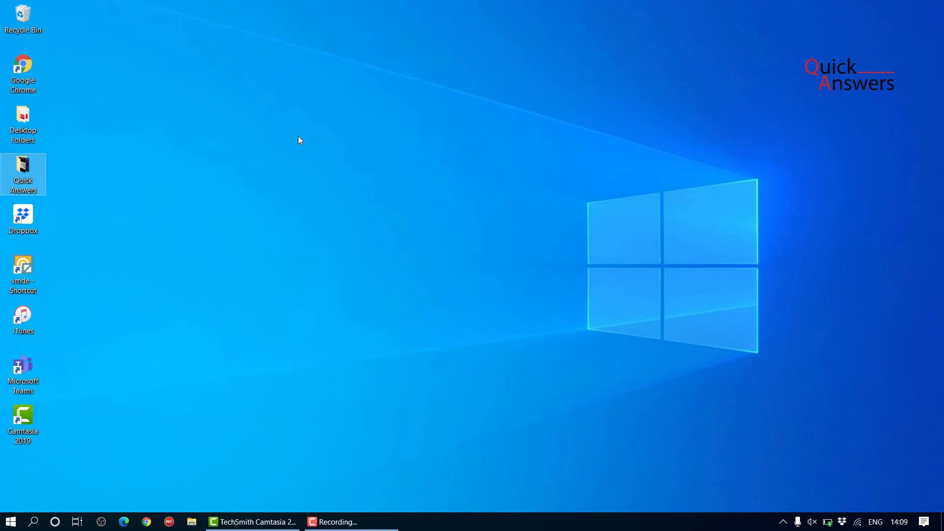
Step: From the Quick Answers folder options, select 'Show hidden files, folders and drives' and apply it
{"action": "double_click", "coordinate": [23, 171]}
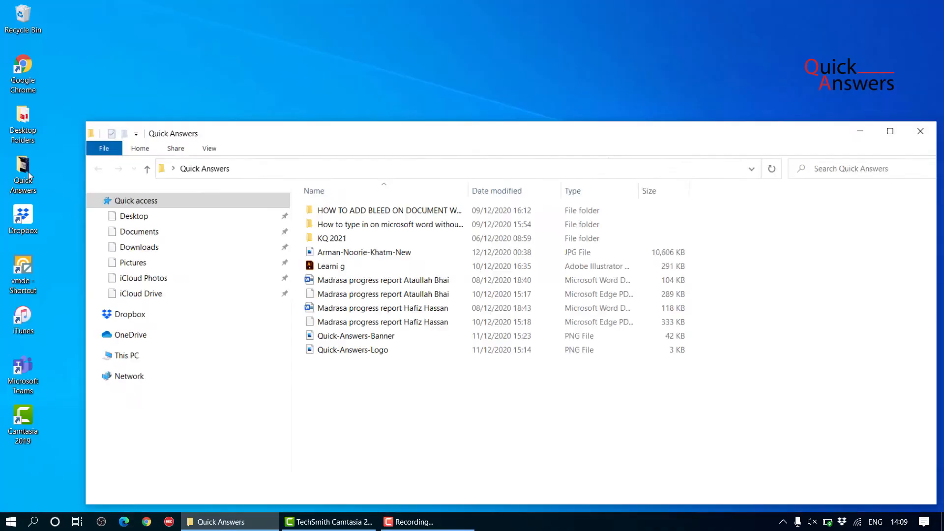
{"action": "left_click", "coordinate": [890, 131]}
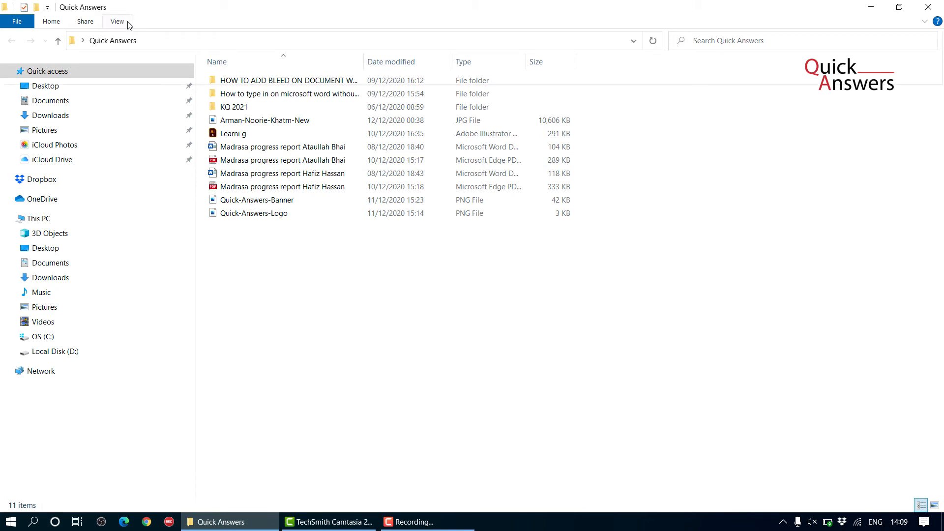
{"action": "left_click", "coordinate": [117, 20]}
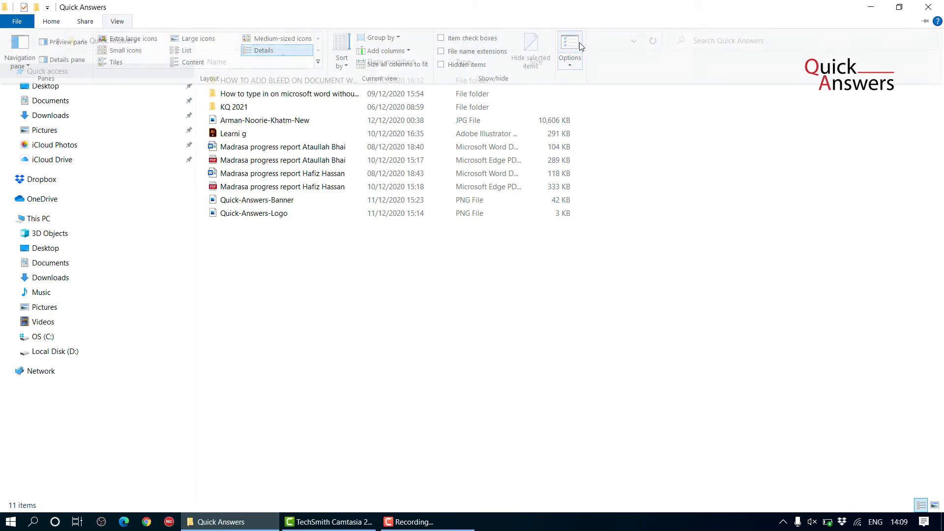
{"action": "left_click", "coordinate": [568, 49]}
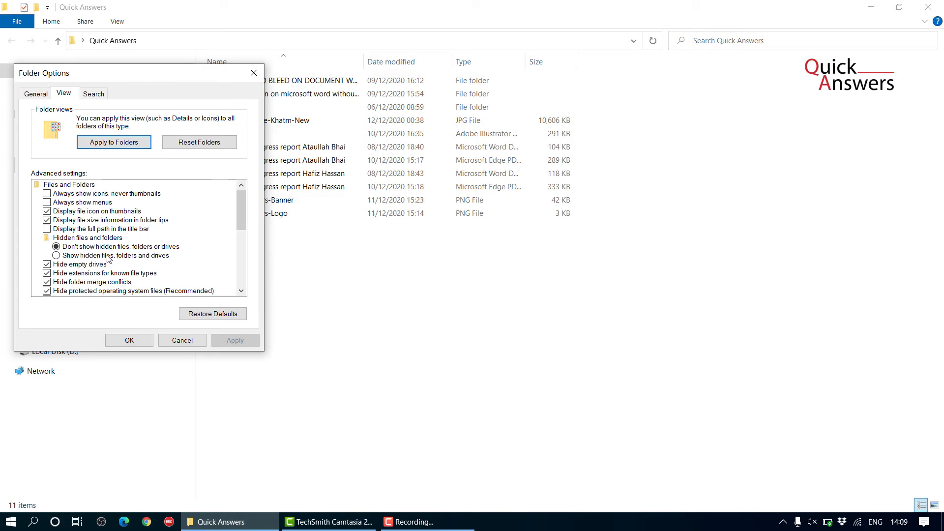
{"action": "left_click", "coordinate": [56, 256]}
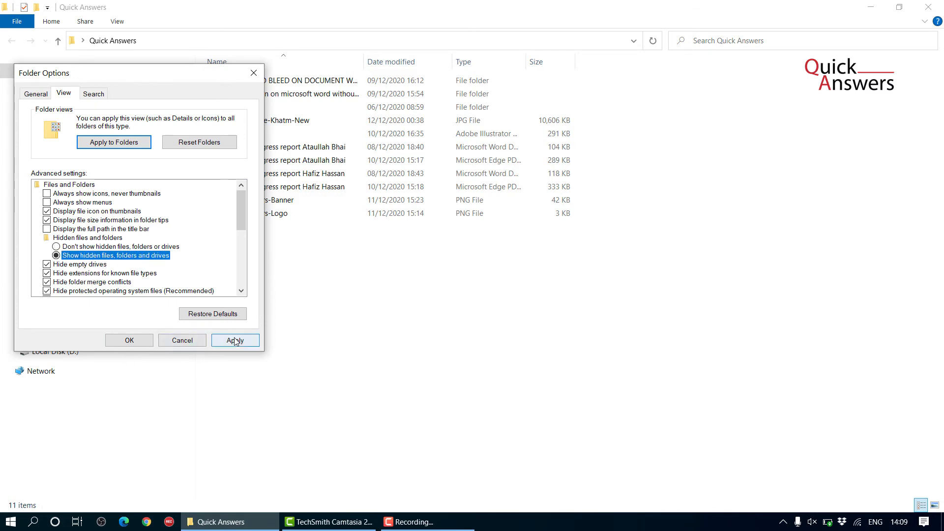
{"action": "left_click", "coordinate": [235, 340]}
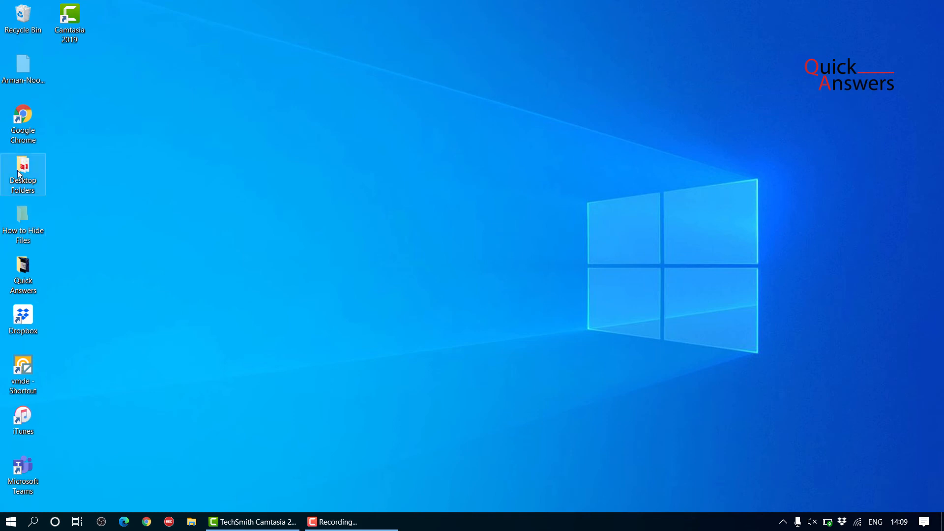
{"action": "mouse_move", "coordinate": [23, 223]}
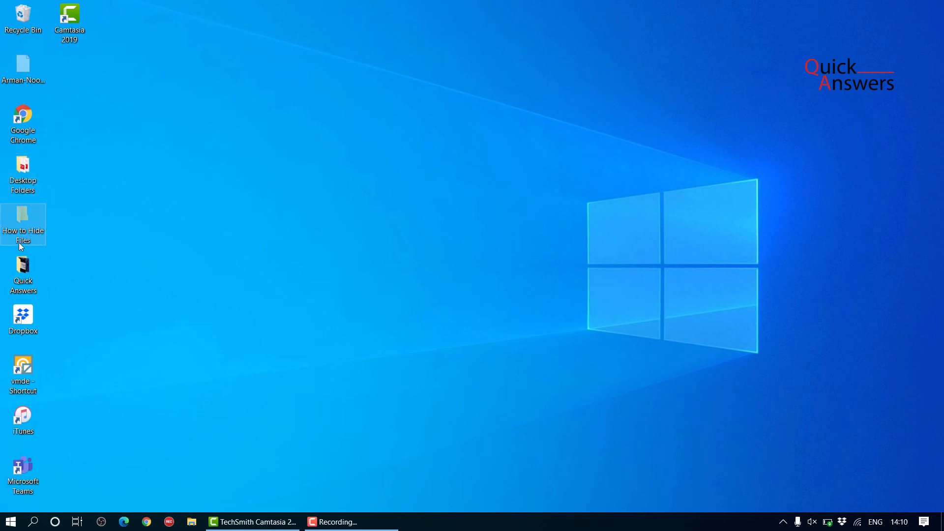
{"action": "mouse_move", "coordinate": [23, 225]}
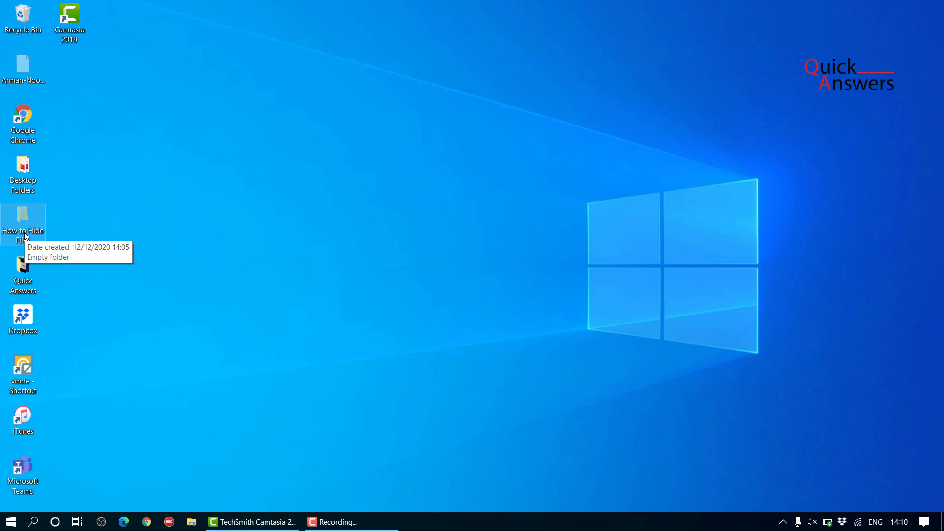
Step: Untick Hidden in the 'How to Hide Files' properties, apply it, and deselect on the desktop
{"action": "right_click", "coordinate": [22, 223]}
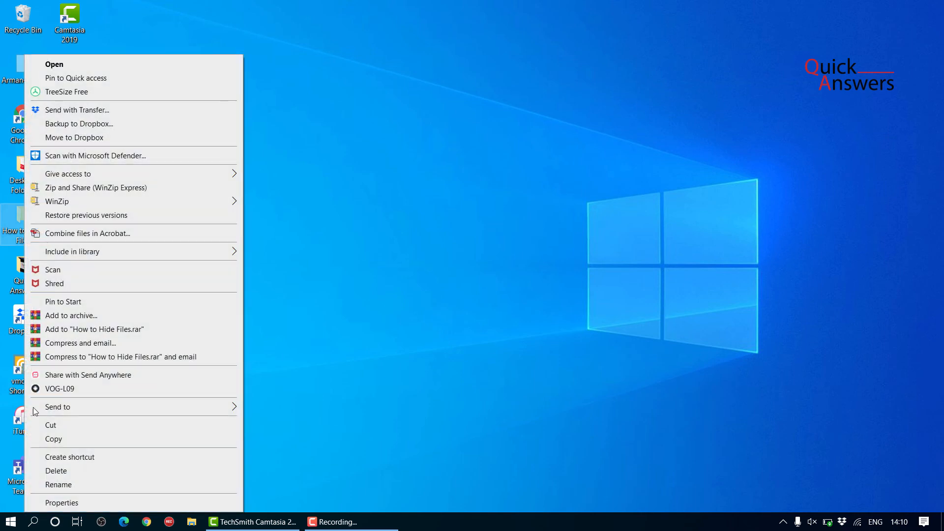
{"action": "left_click", "coordinate": [278, 387]}
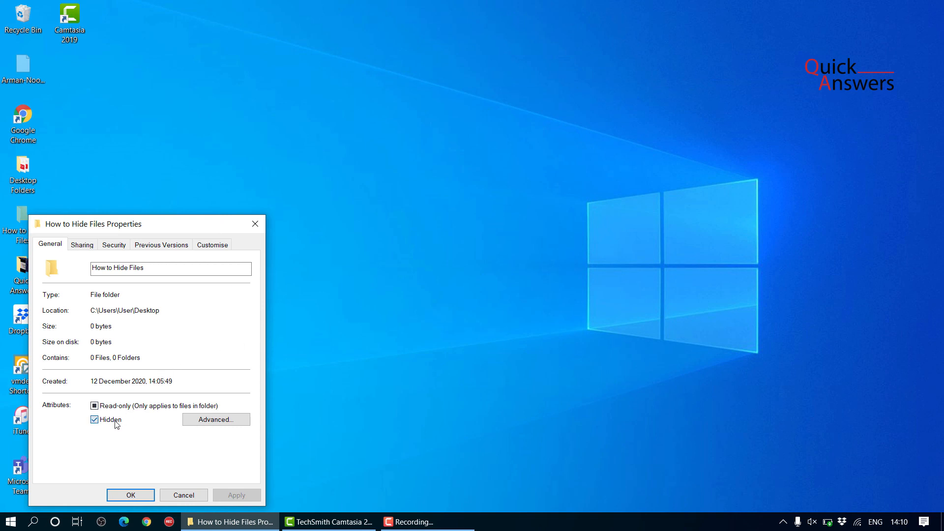
{"action": "left_click", "coordinate": [94, 419]}
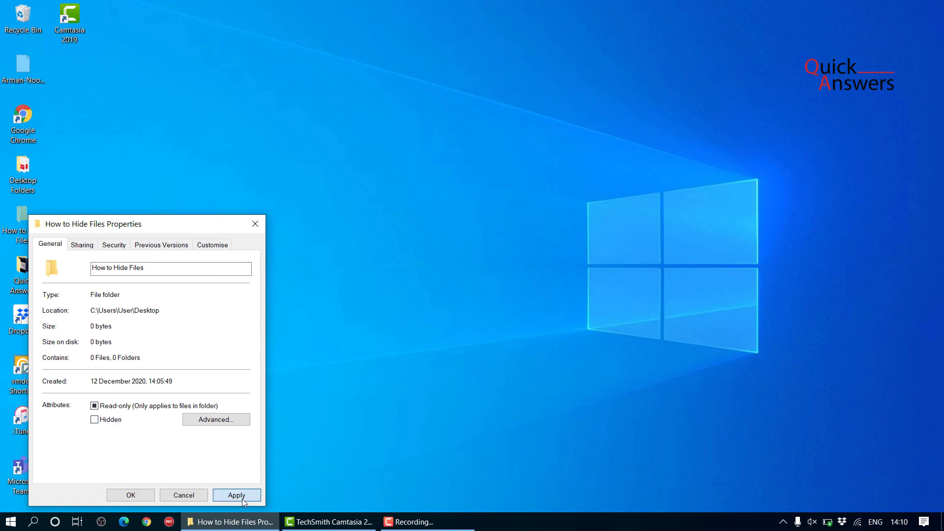
{"action": "left_click", "coordinate": [130, 494]}
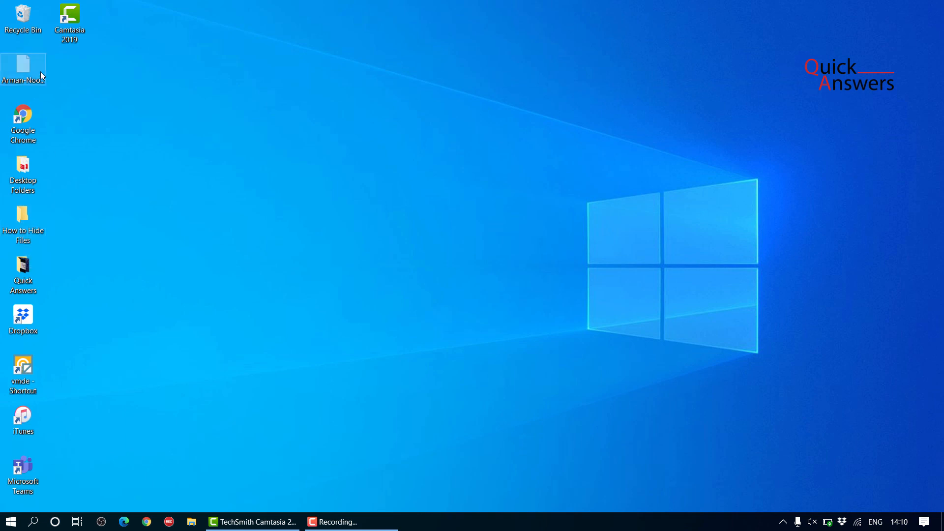
{"action": "mouse_move", "coordinate": [127, 133]}
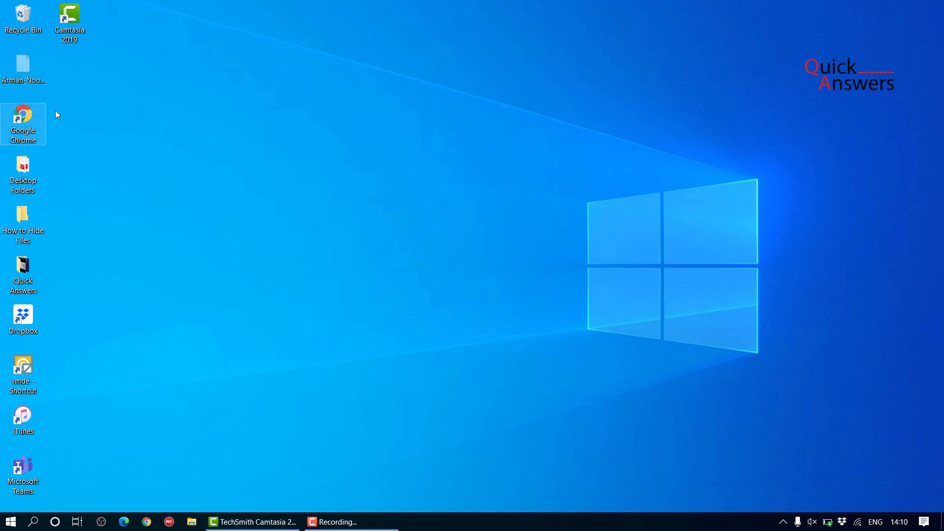
{"action": "left_click", "coordinate": [23, 64]}
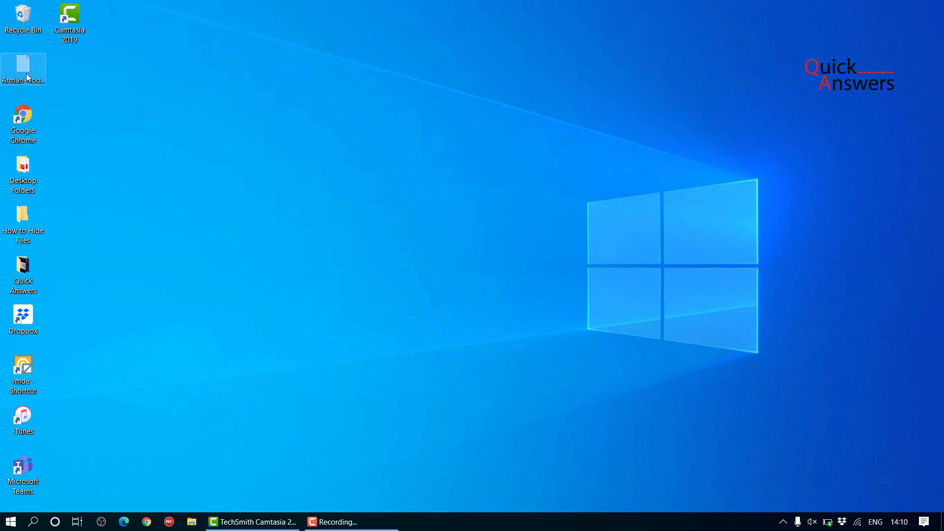
{"action": "left_click", "coordinate": [387, 487]}
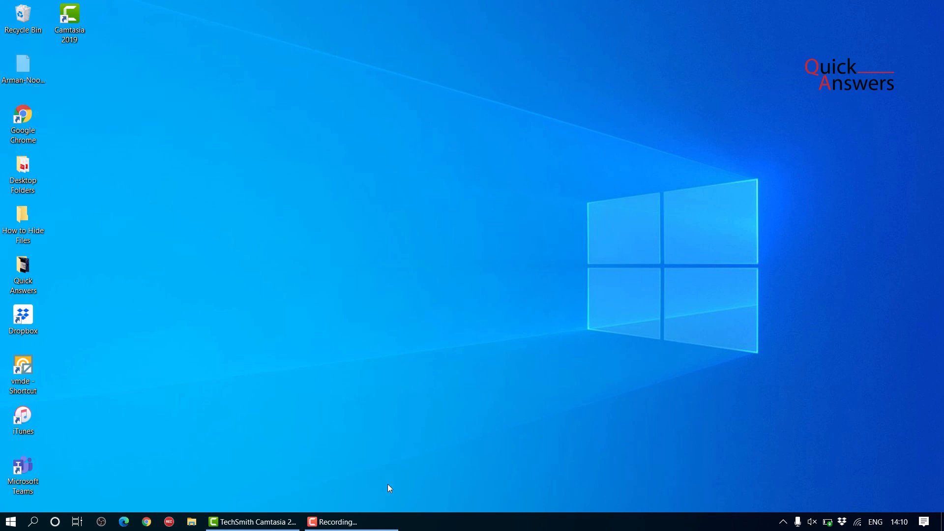